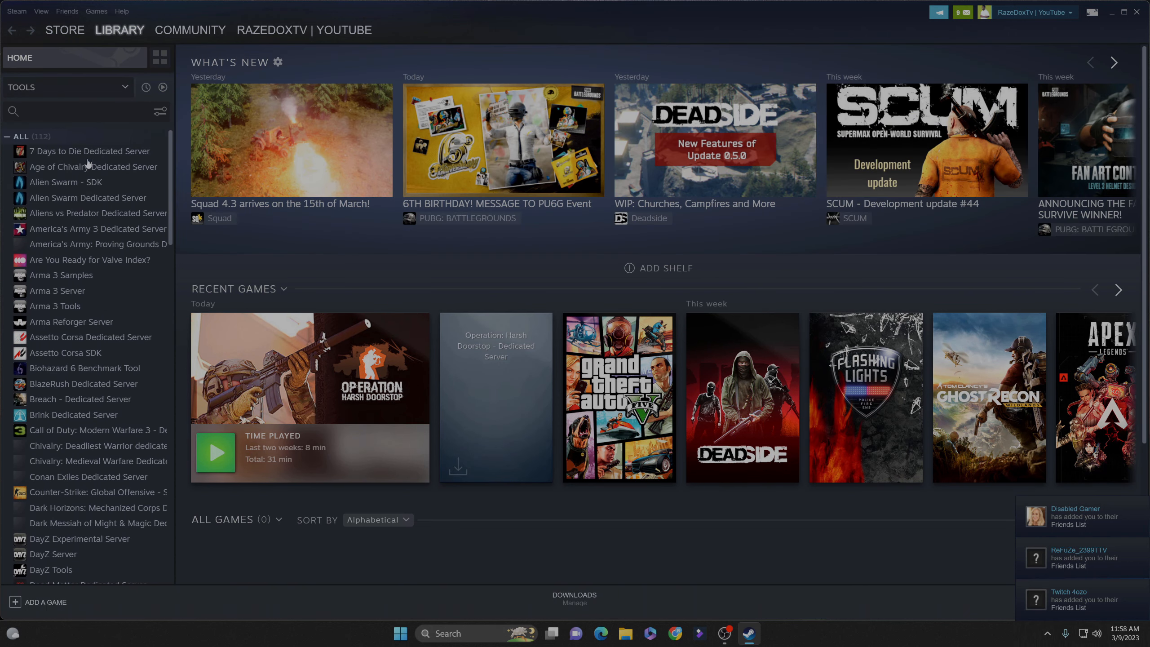
# Filter the library to Games, launch Operation Harsh Doorstop, and close the crash report without sending.
pyautogui.click(66, 87)
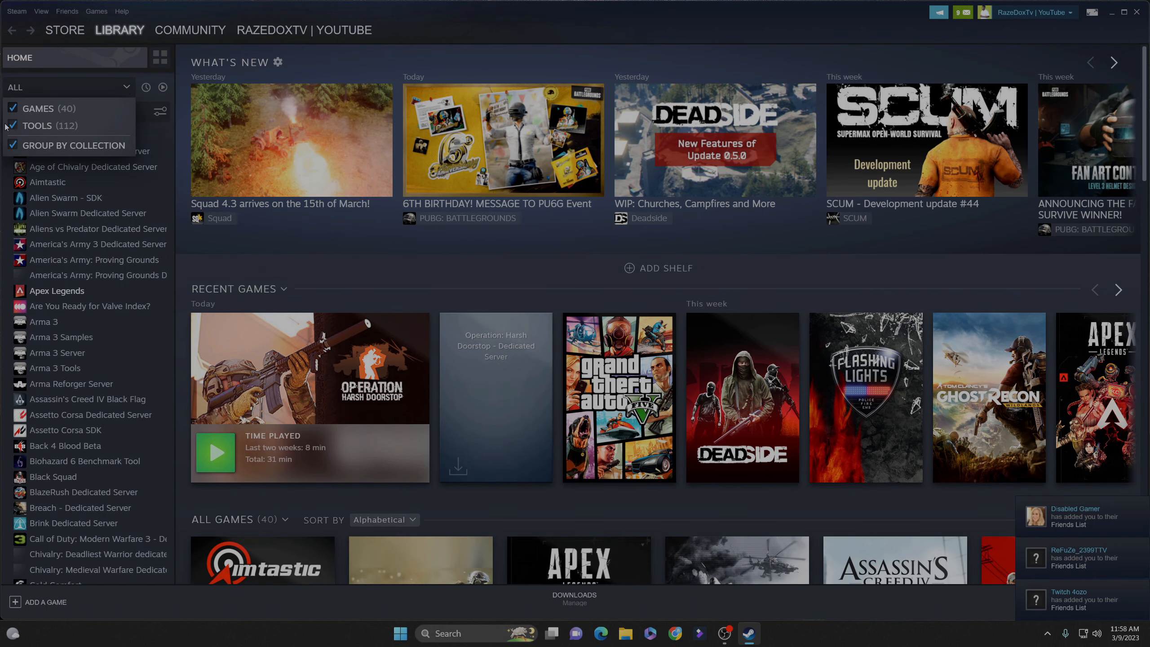
pyautogui.click(38, 108)
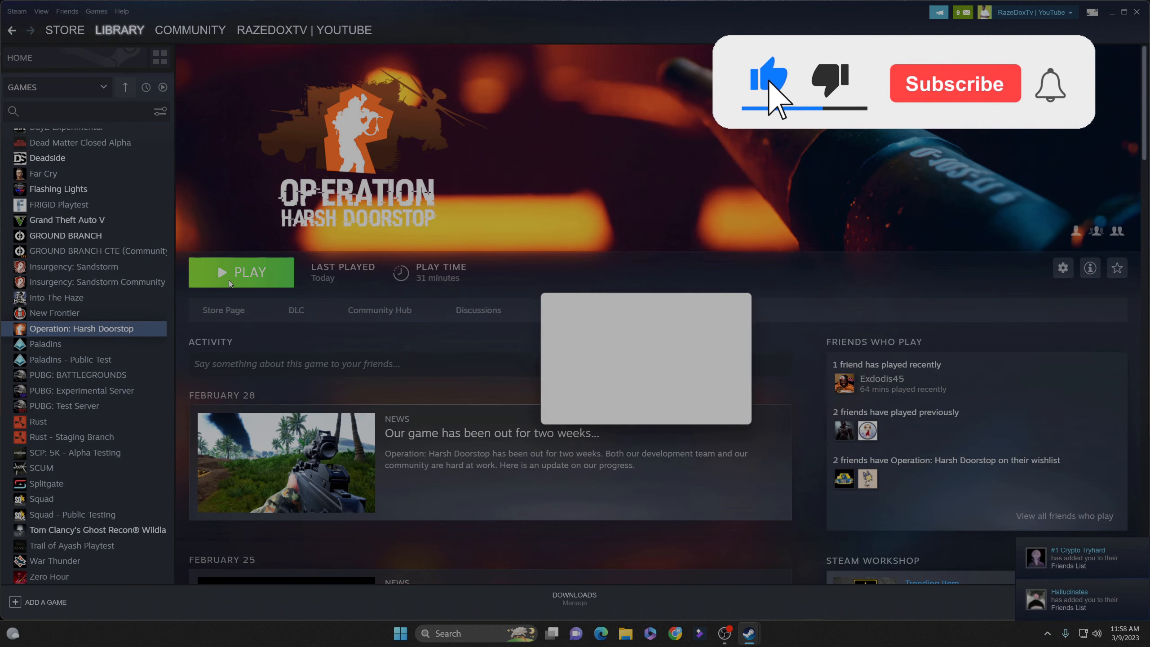
pyautogui.click(241, 272)
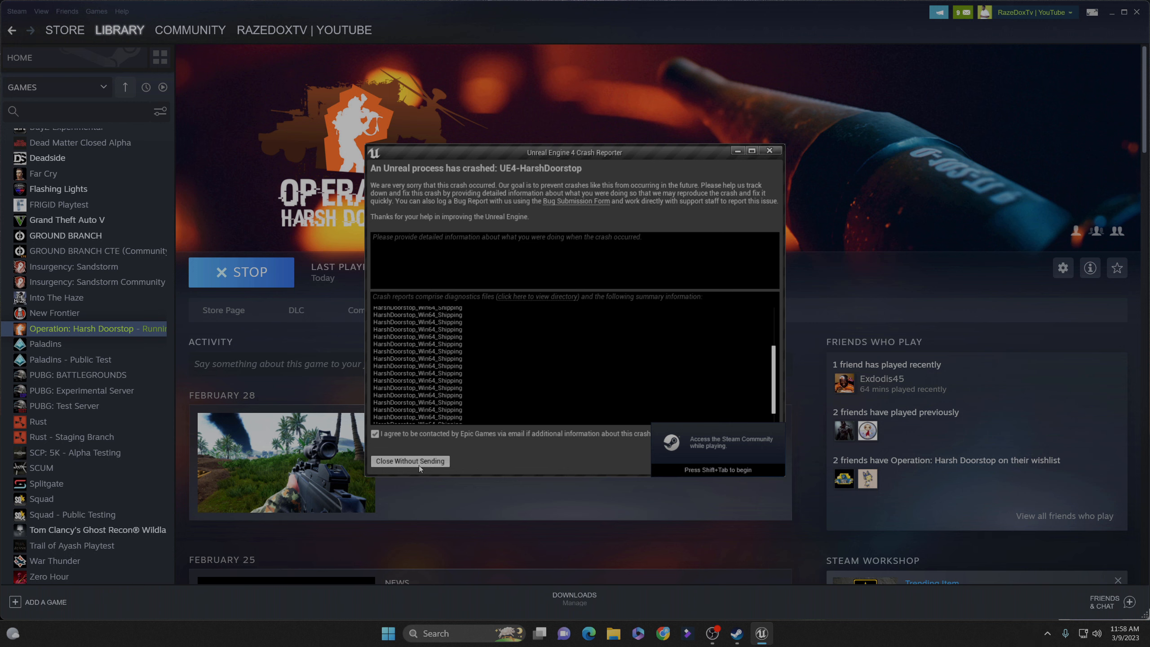
pyautogui.click(410, 460)
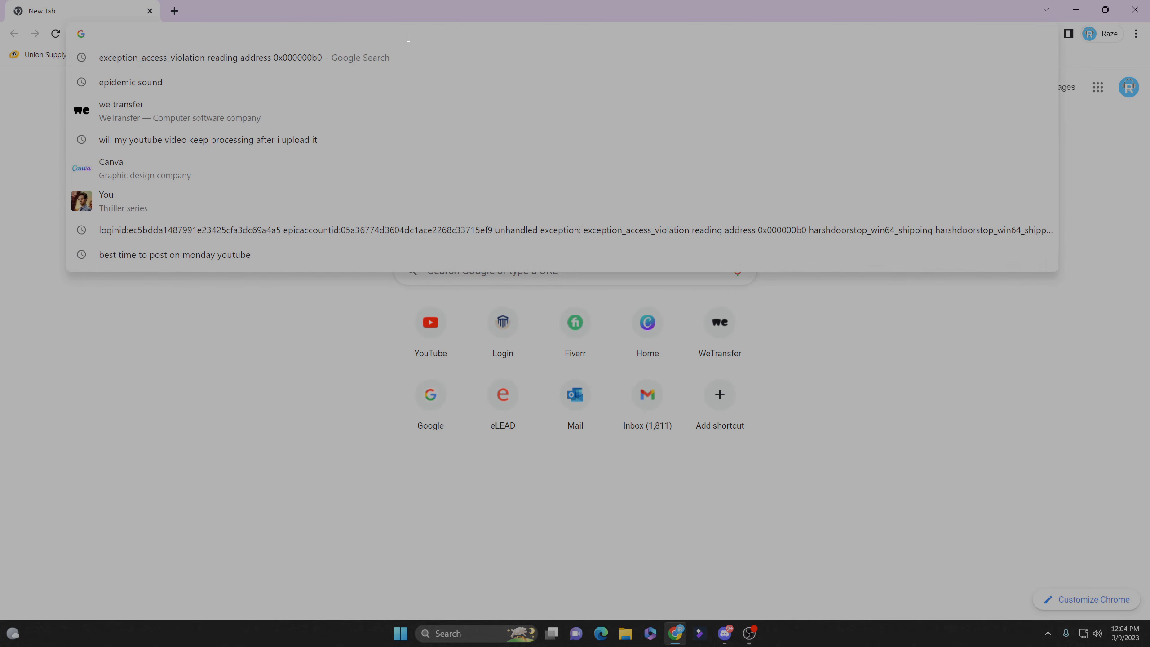
# Search 'steam download' and download SteamSetup from store.steampowered.com.
pyautogui.write('steam')
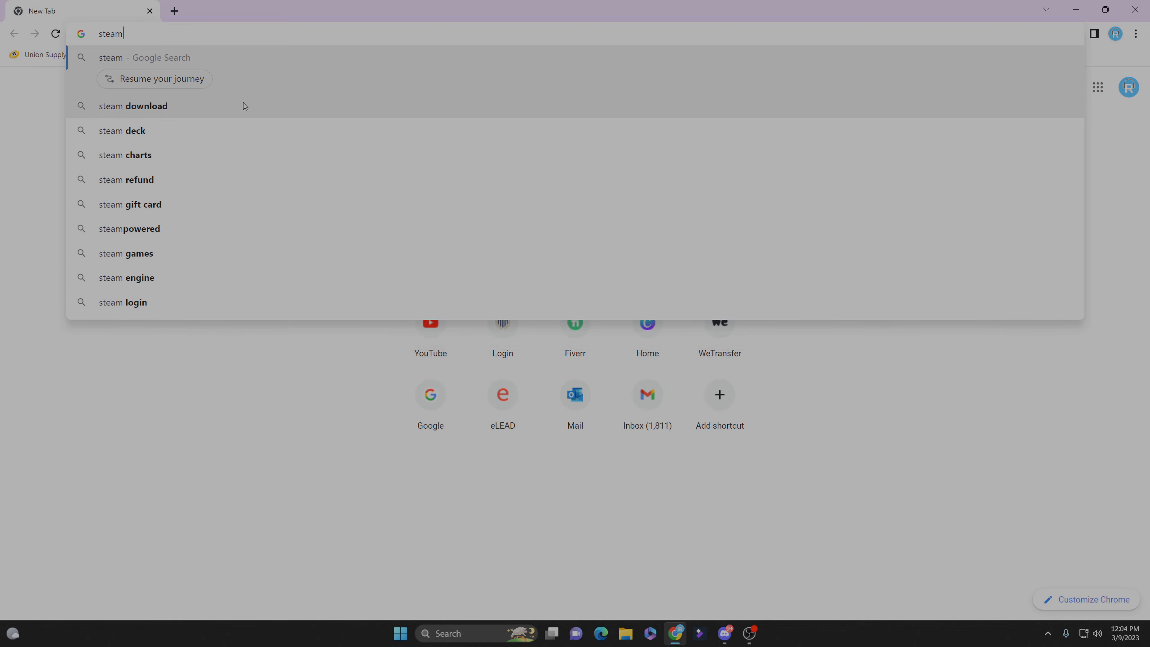
pyautogui.click(133, 105)
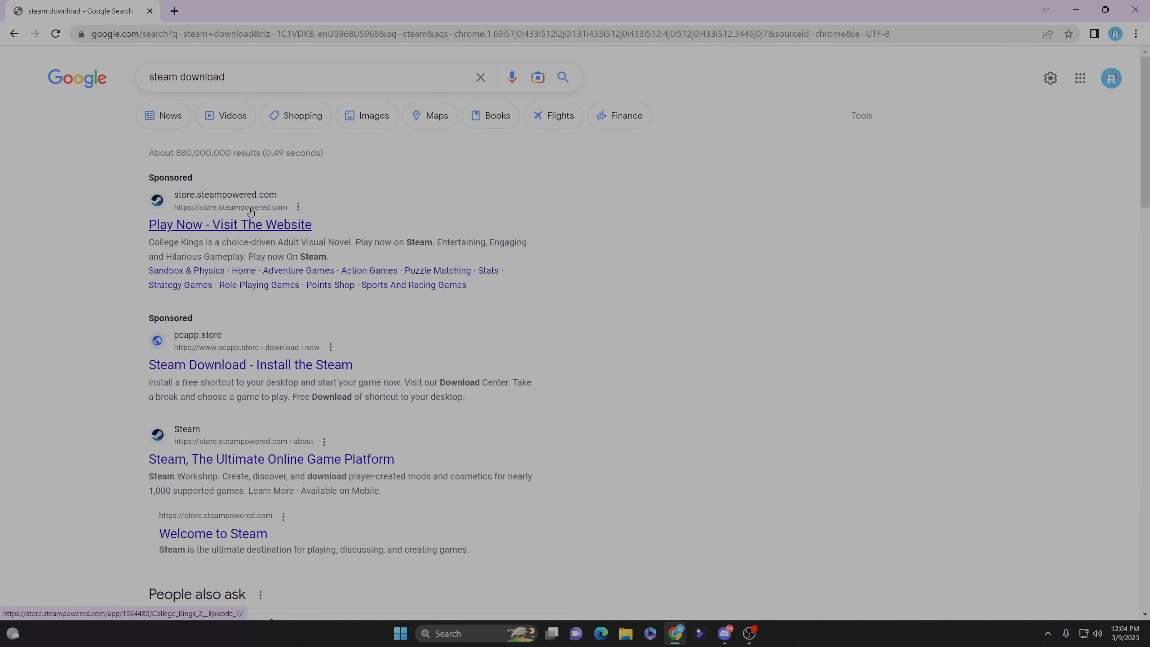
pyautogui.click(270, 459)
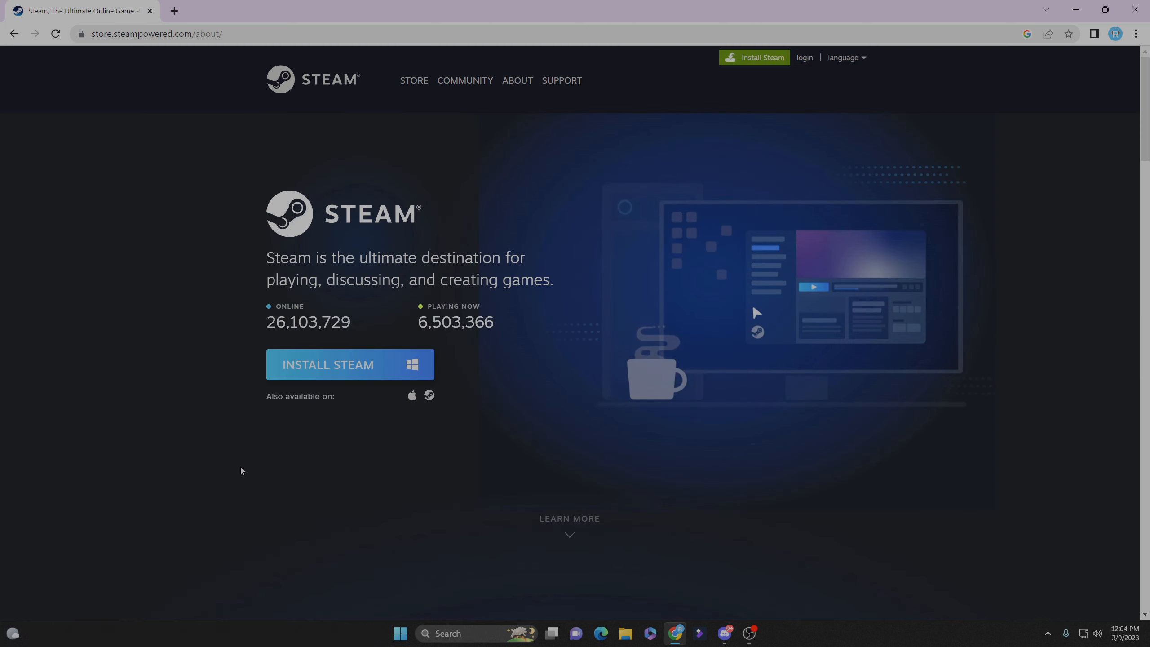
pyautogui.click(350, 365)
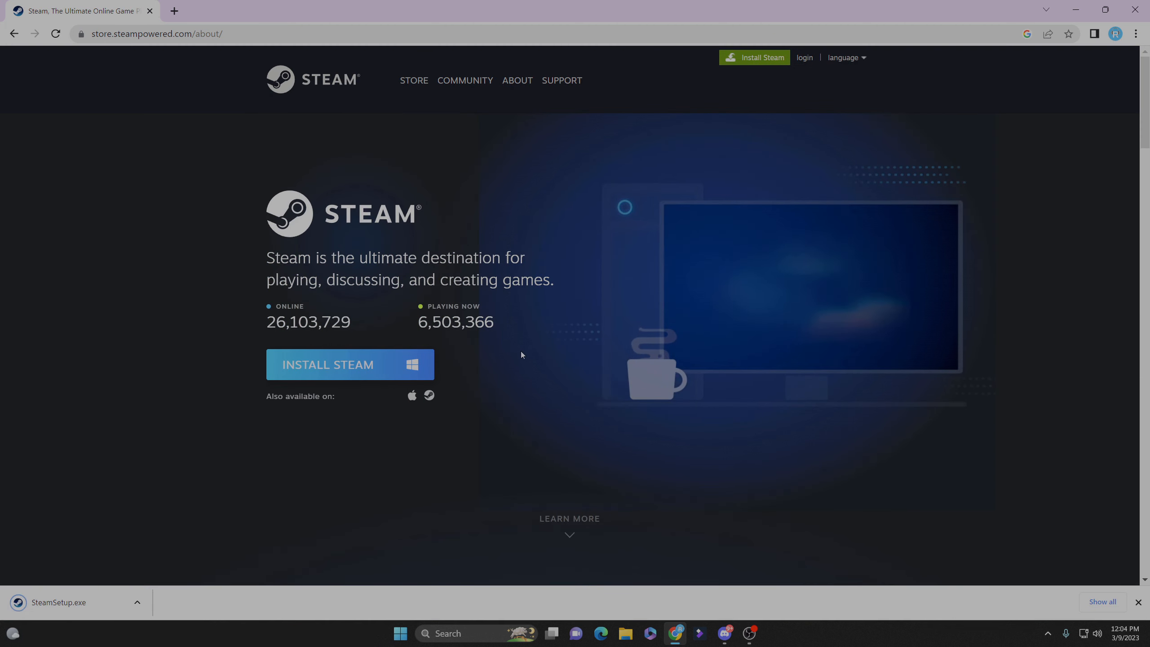
pyautogui.moveTo(296, 524)
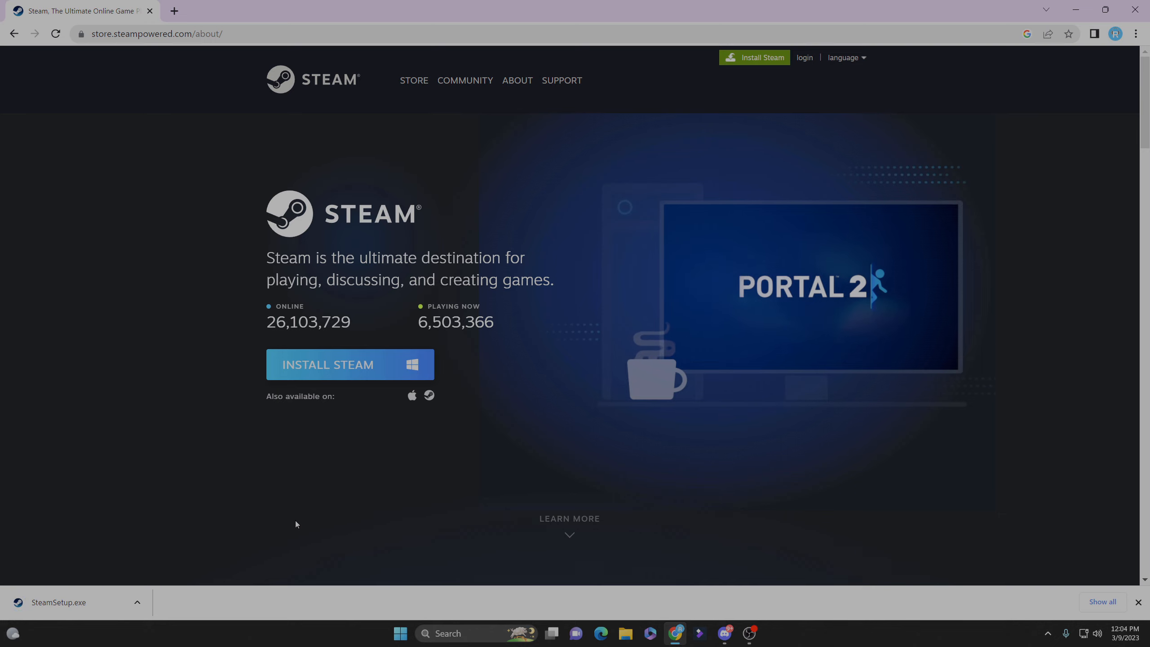
# Show the downloaded SteamSetup in its folder and run it.
pyautogui.click(137, 602)
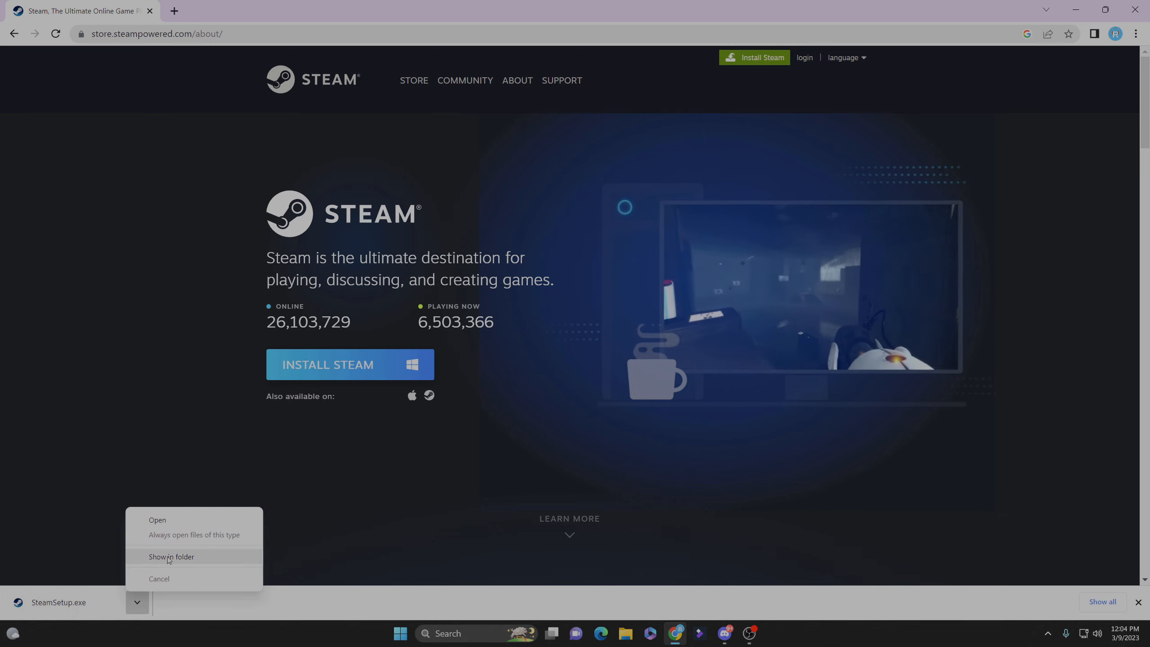
pyautogui.click(172, 557)
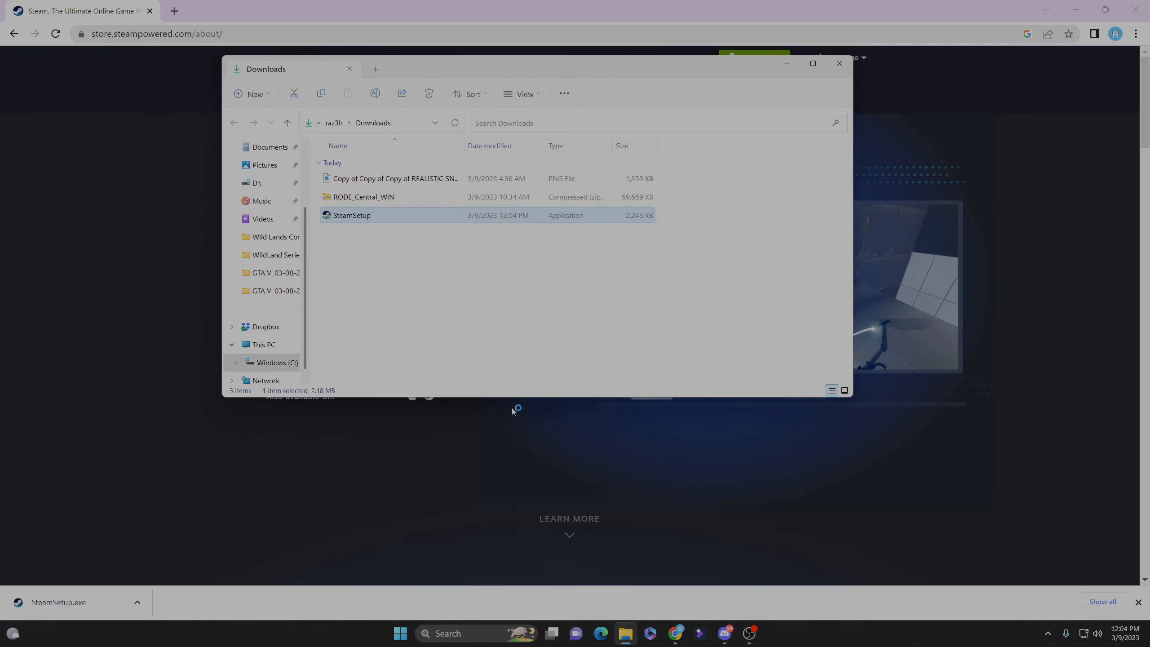
pyautogui.doubleClick(352, 214)
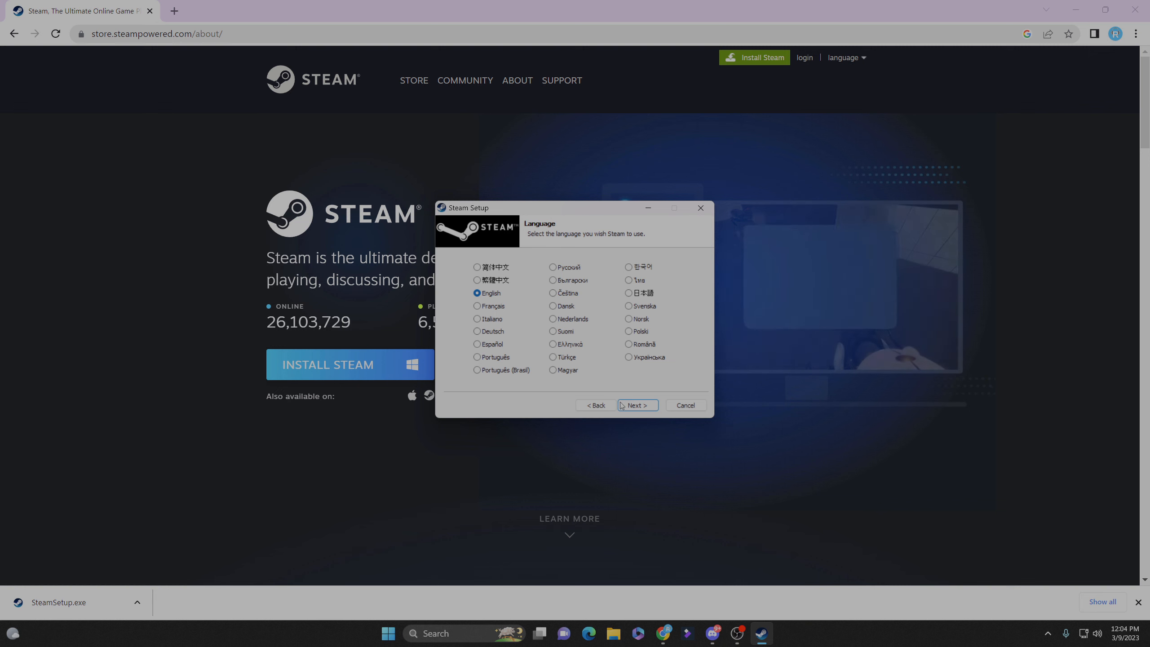
# Continue setup in English and choose a new empty 'Folder 2' inside the Steam directory as destination.
pyautogui.click(635, 405)
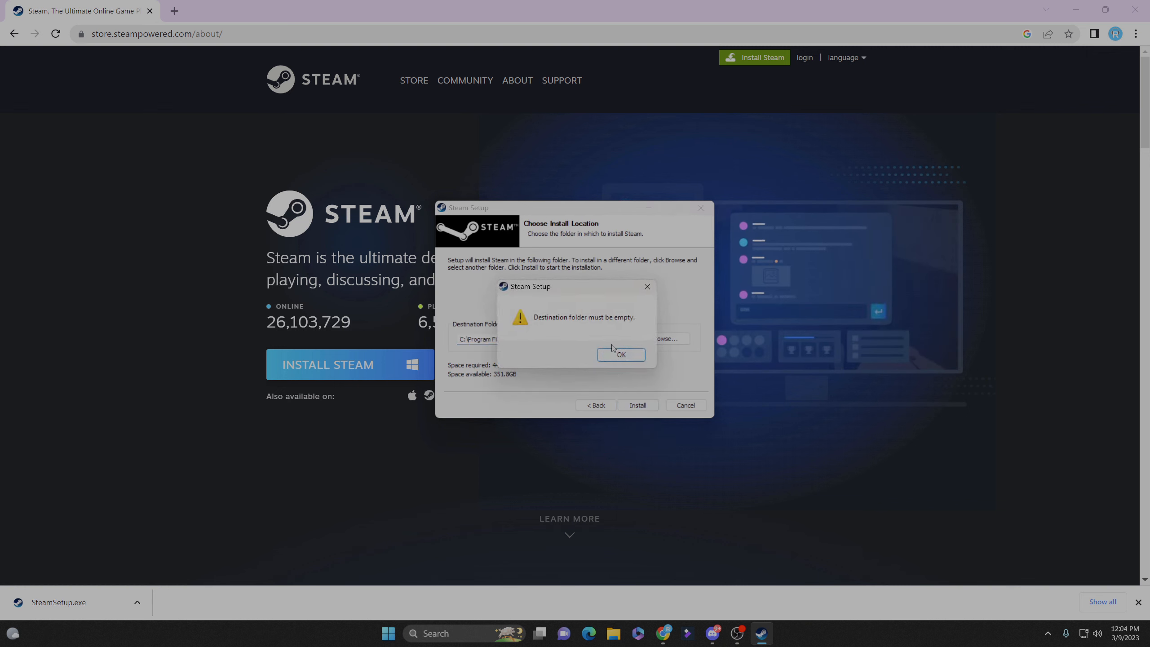
pyautogui.click(620, 355)
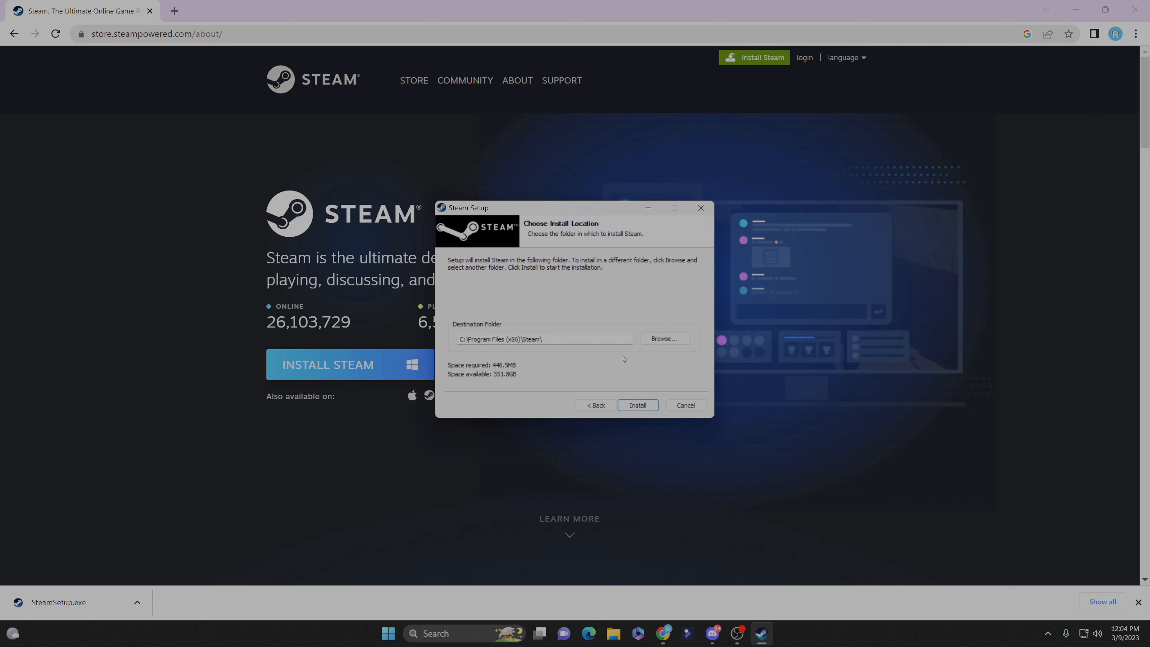
pyautogui.click(664, 338)
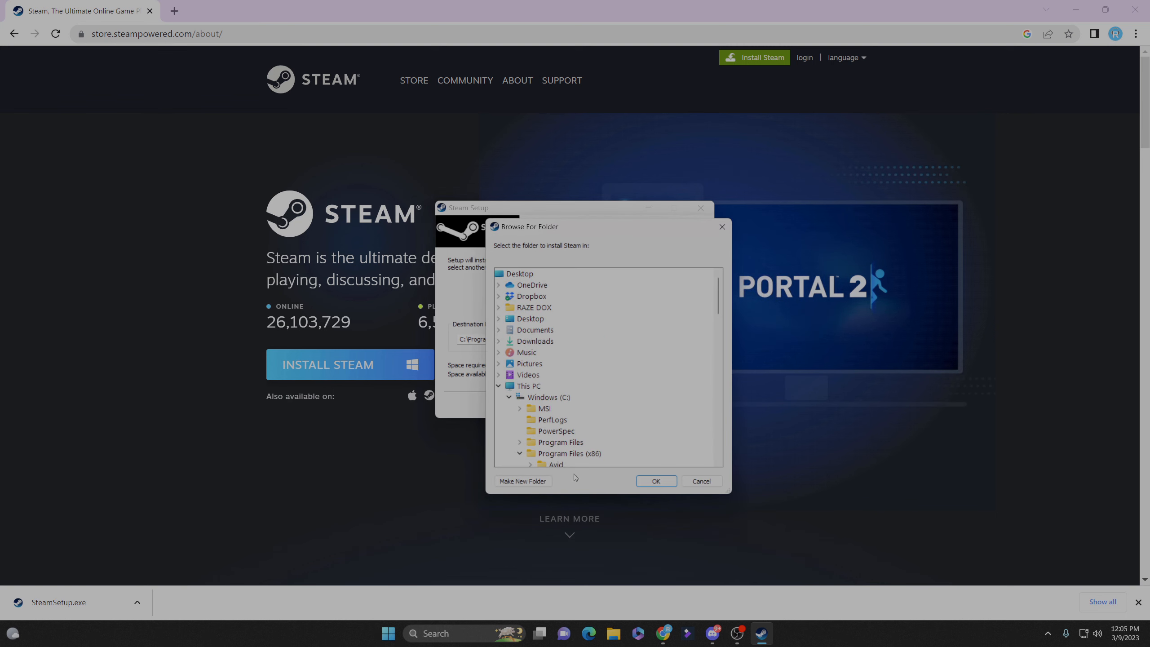
pyautogui.click(522, 481)
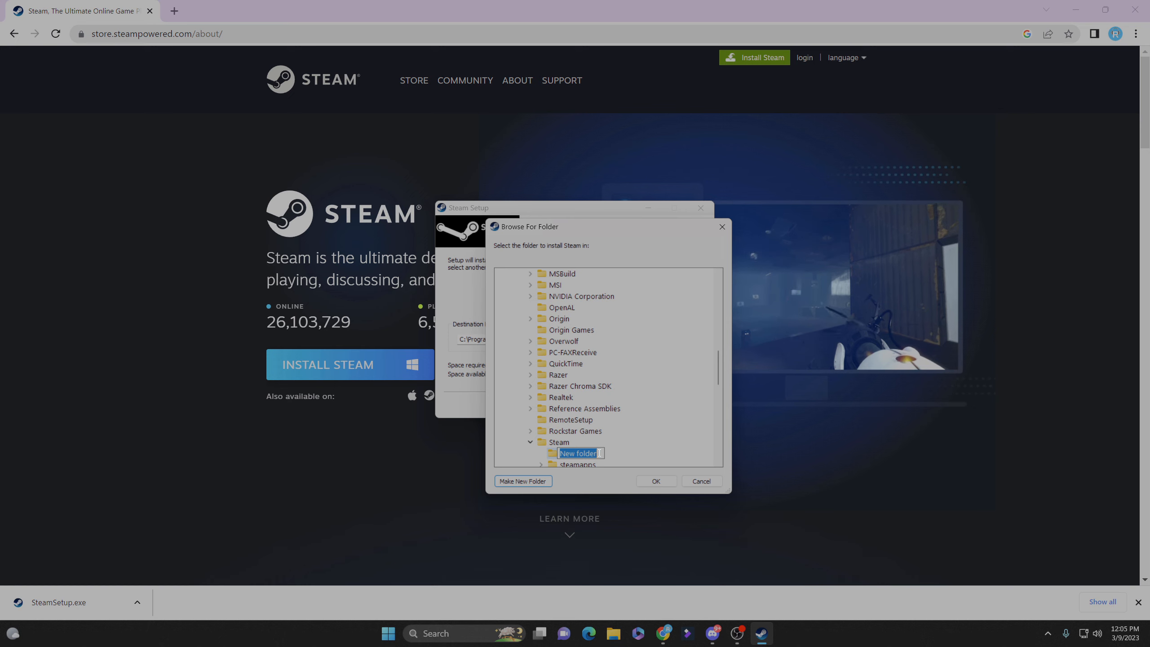
pyautogui.write('Folder')
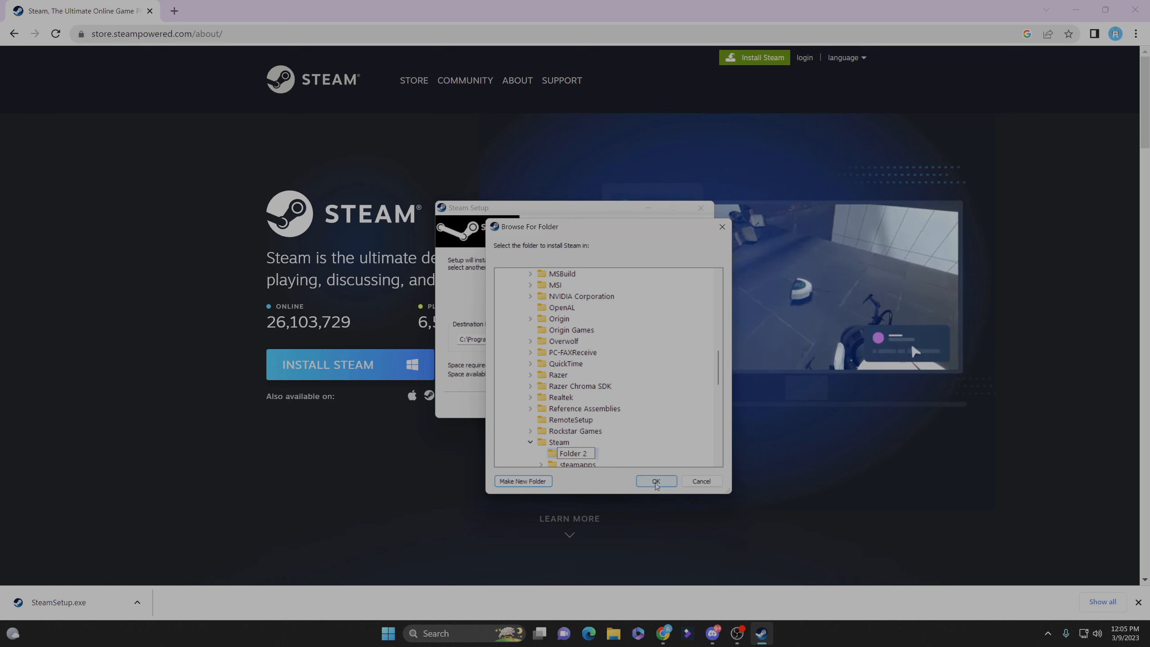
pyautogui.click(654, 481)
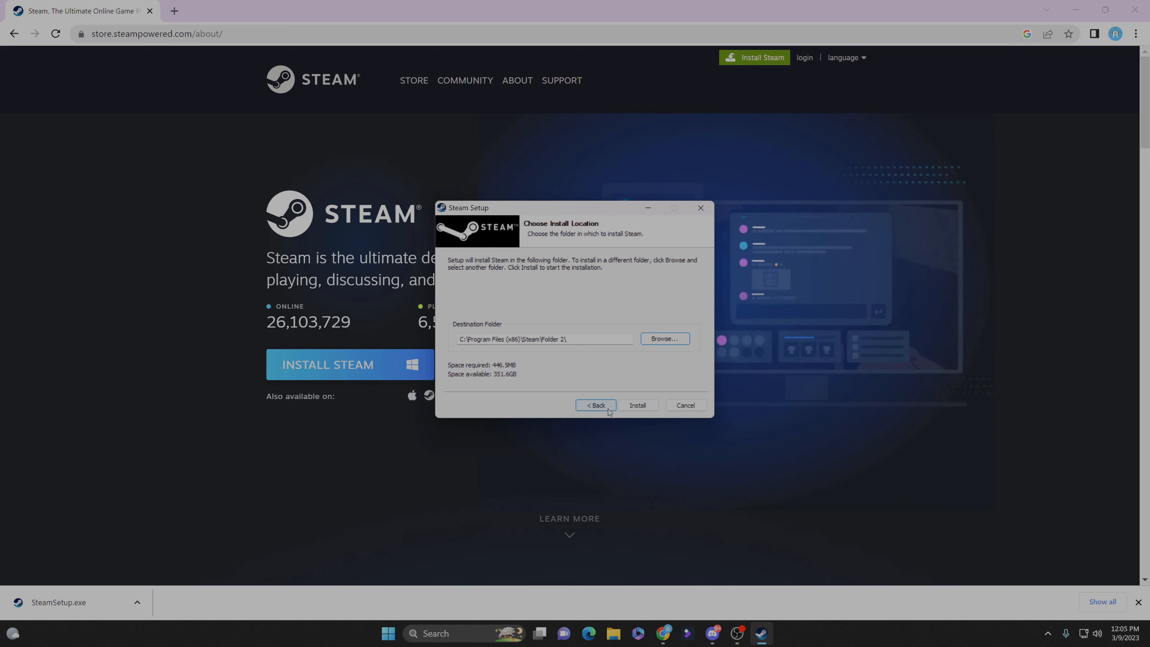
# Install Steam and finish setup with Run Steam checked.
pyautogui.click(636, 405)
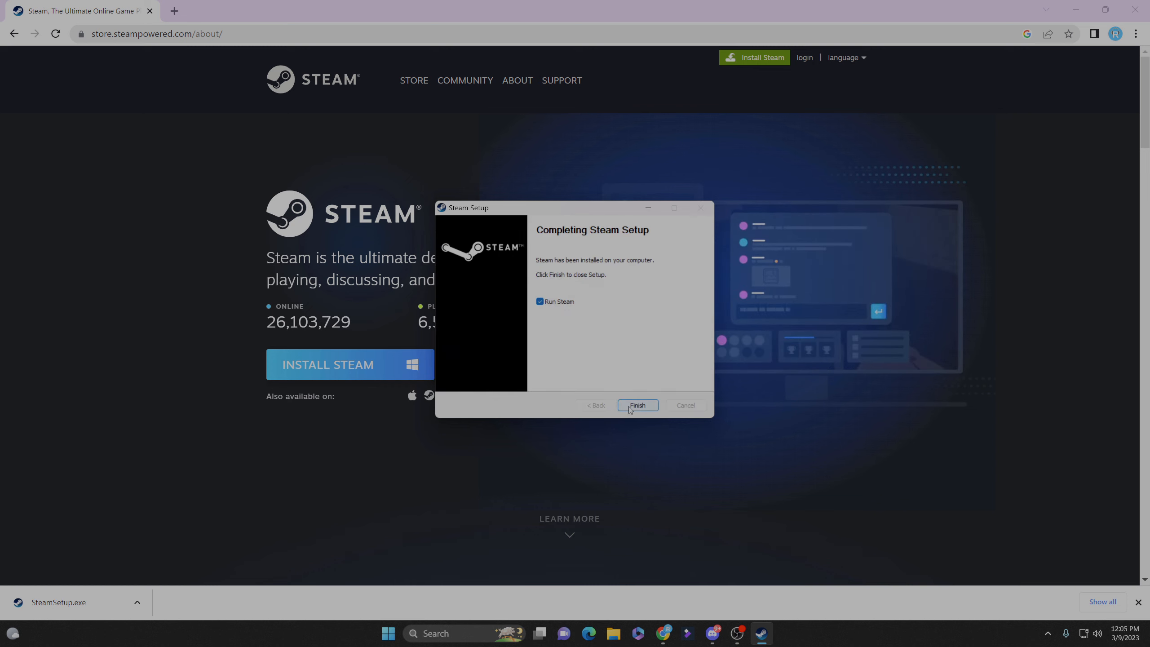
pyautogui.click(636, 405)
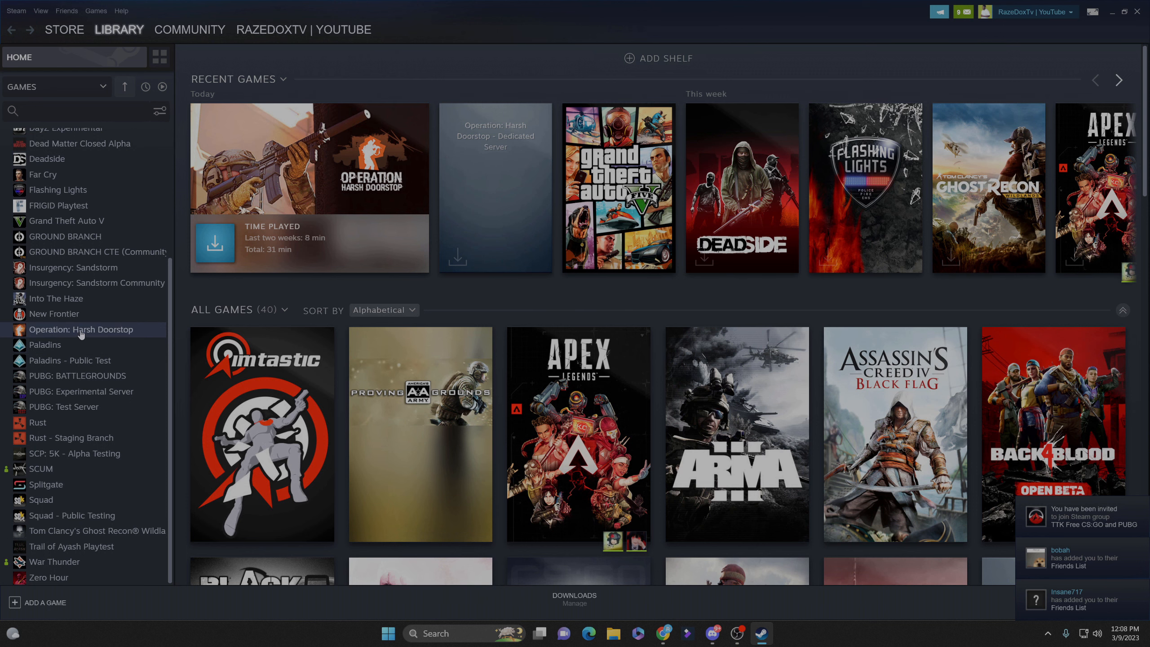
# Install Operation Harsh Doorstop from its library page and let the download complete.
pyautogui.click(81, 329)
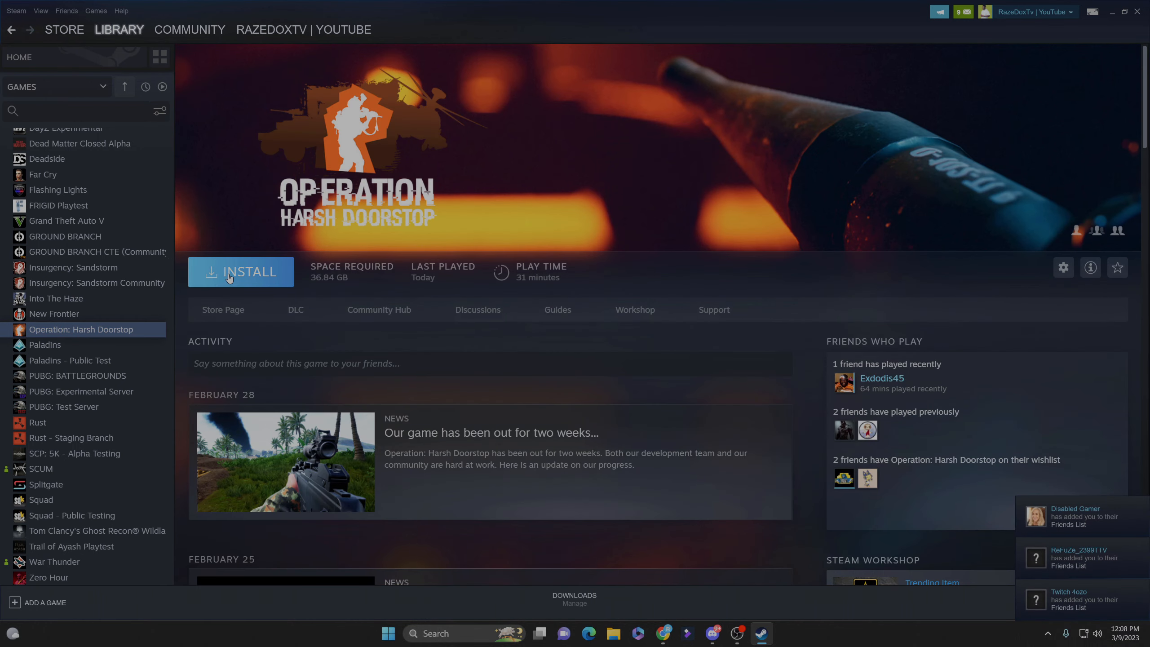
pyautogui.click(241, 271)
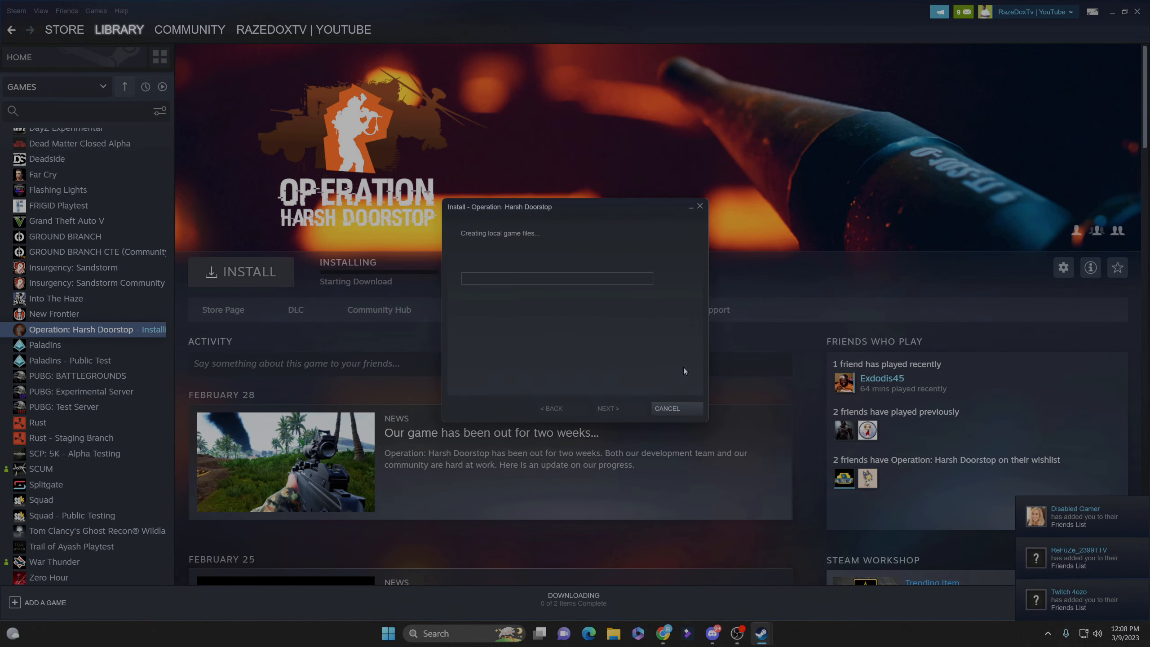
pyautogui.click(608, 409)
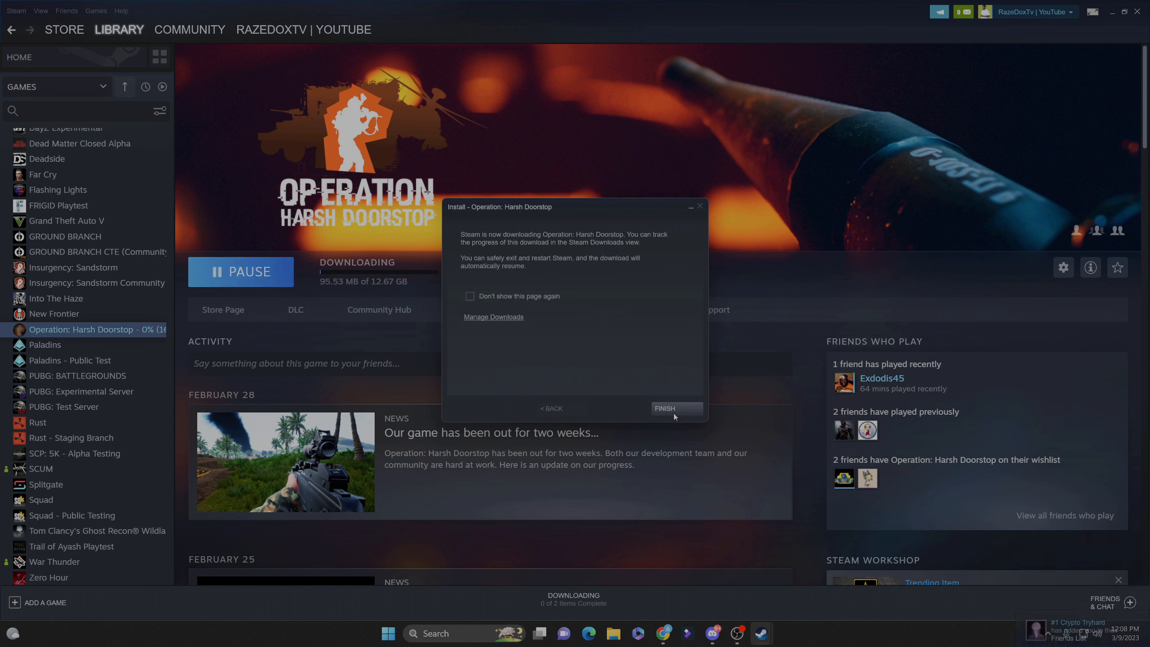
pyautogui.click(664, 408)
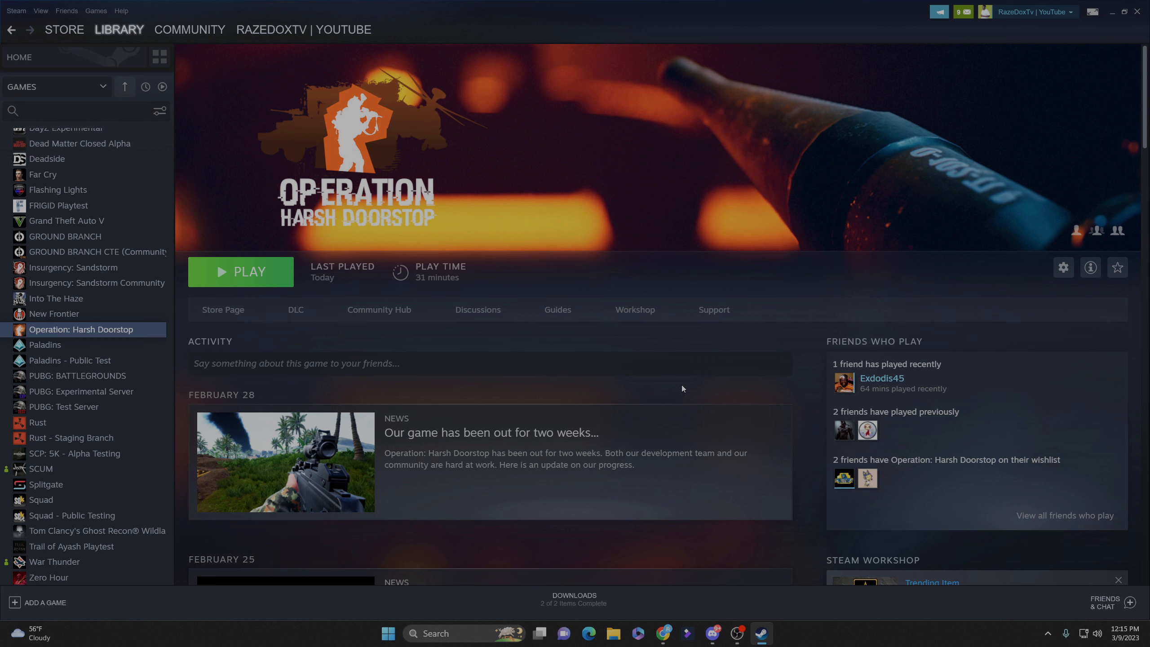
pyautogui.click(240, 272)
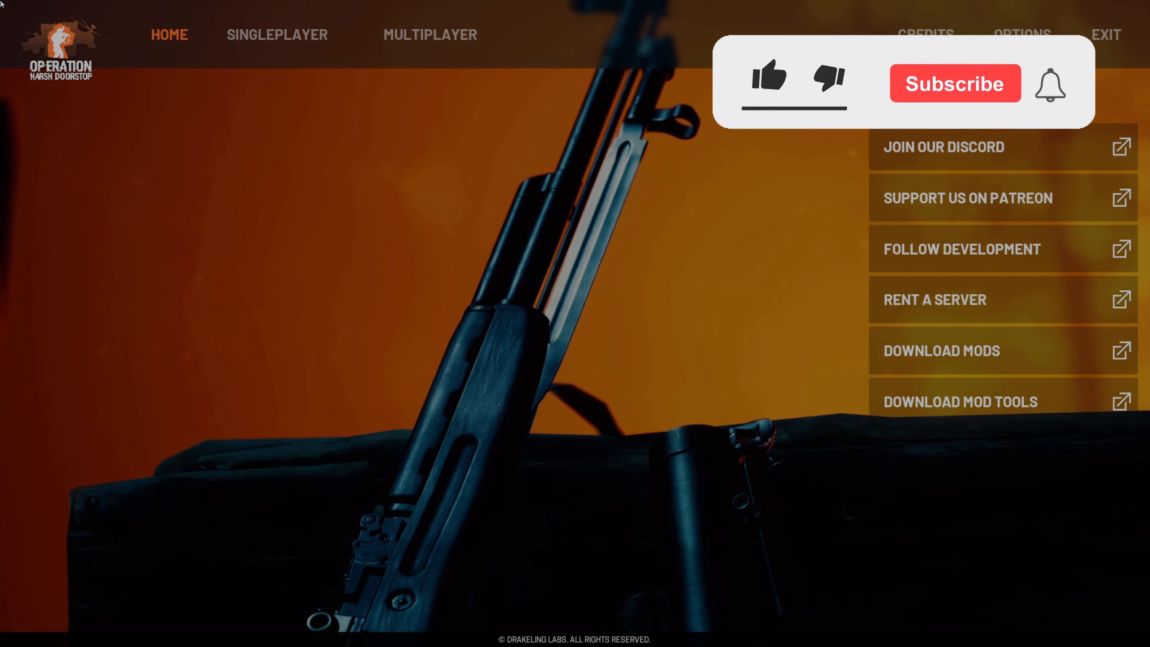
pyautogui.click(768, 81)
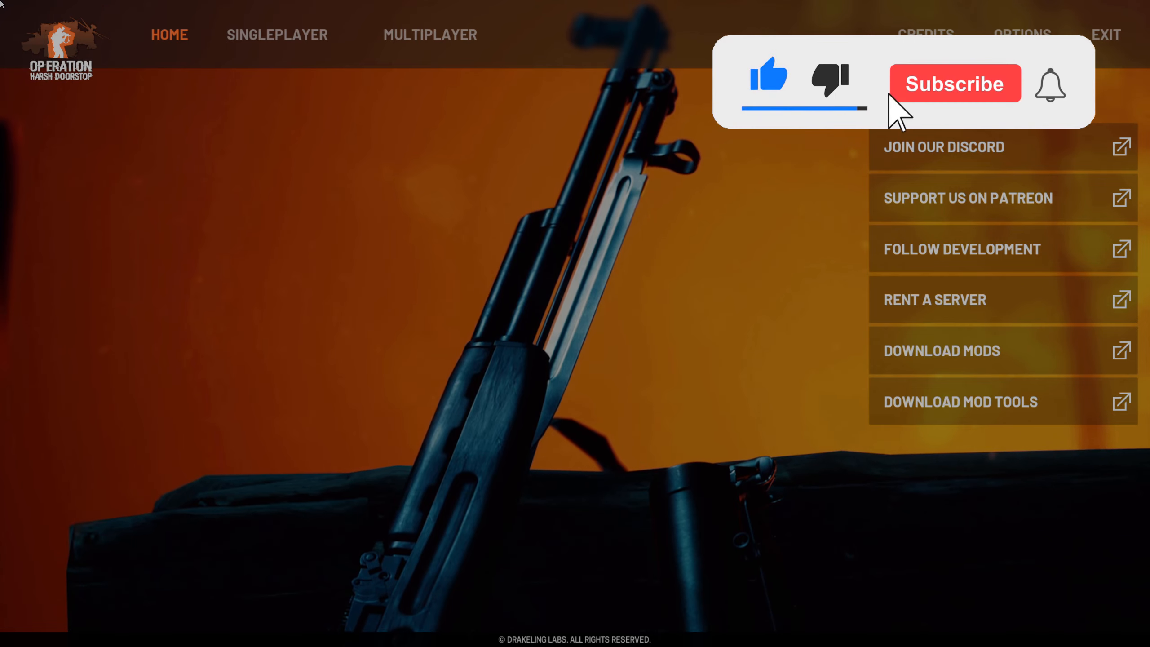
pyautogui.click(955, 83)
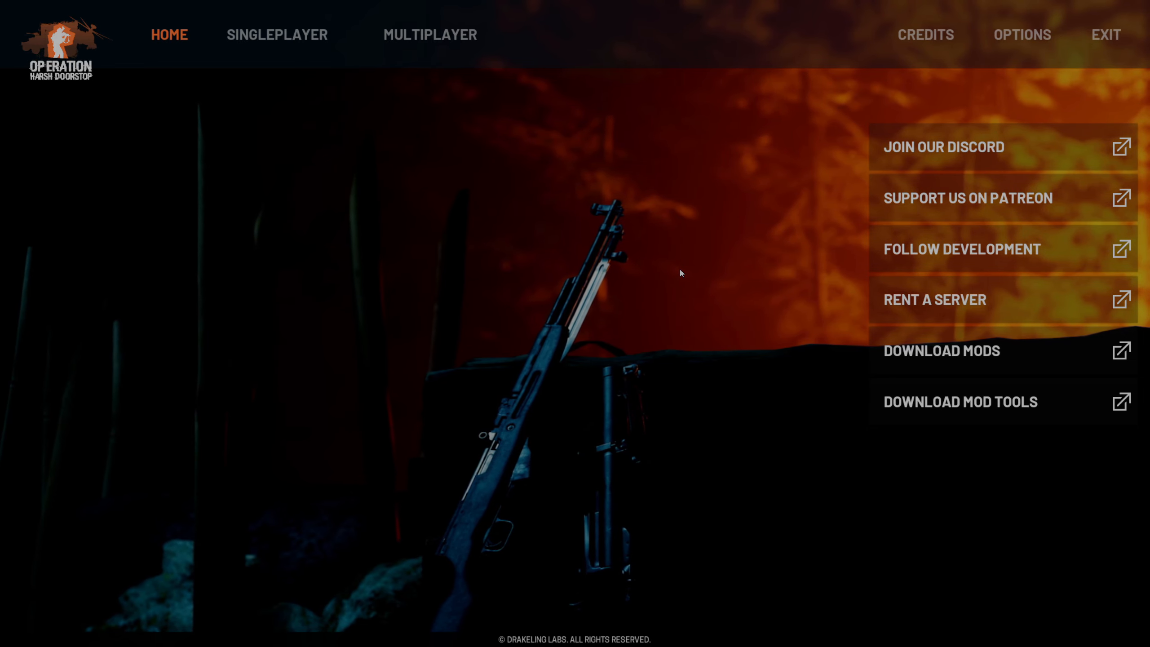
pyautogui.click(430, 34)
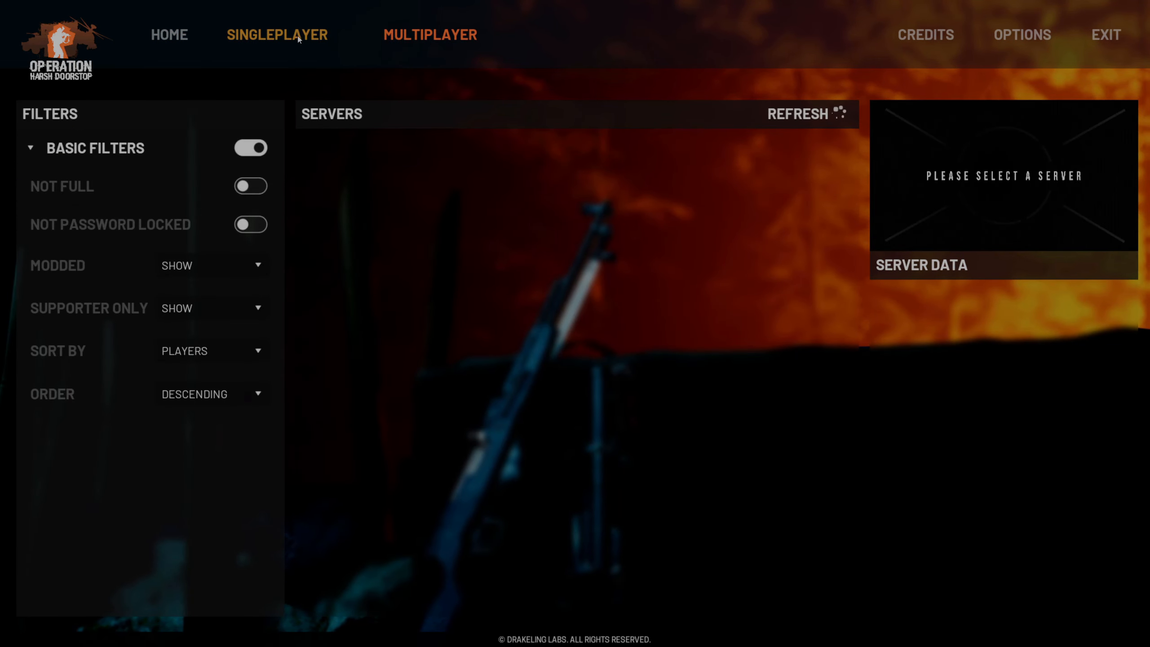
pyautogui.click(169, 34)
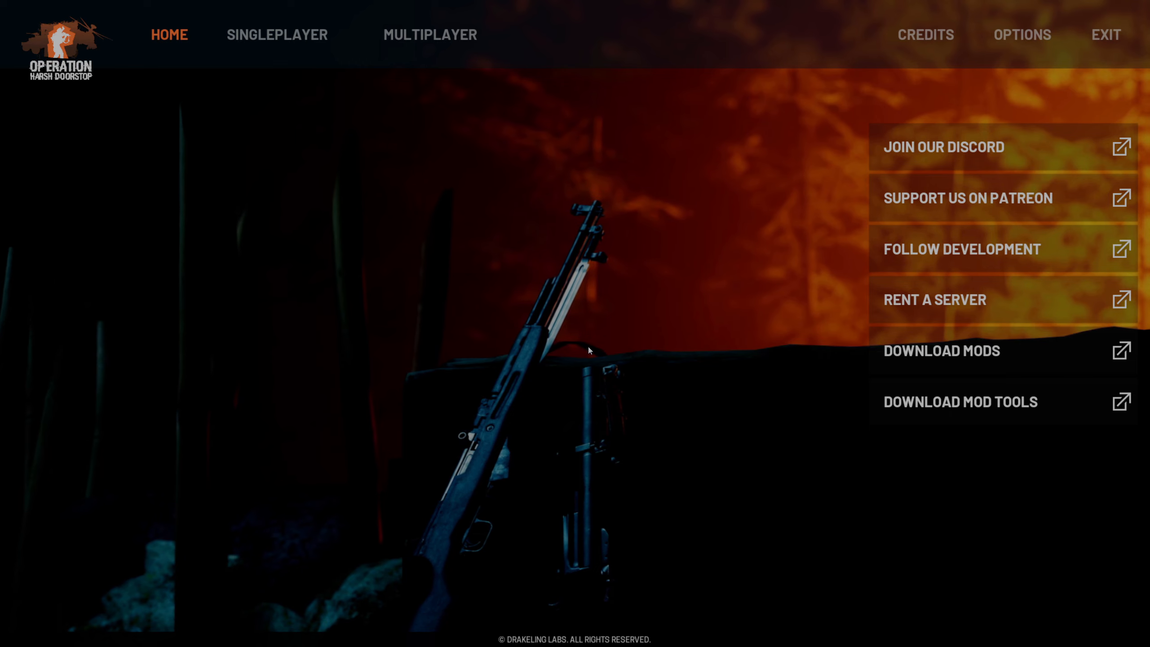